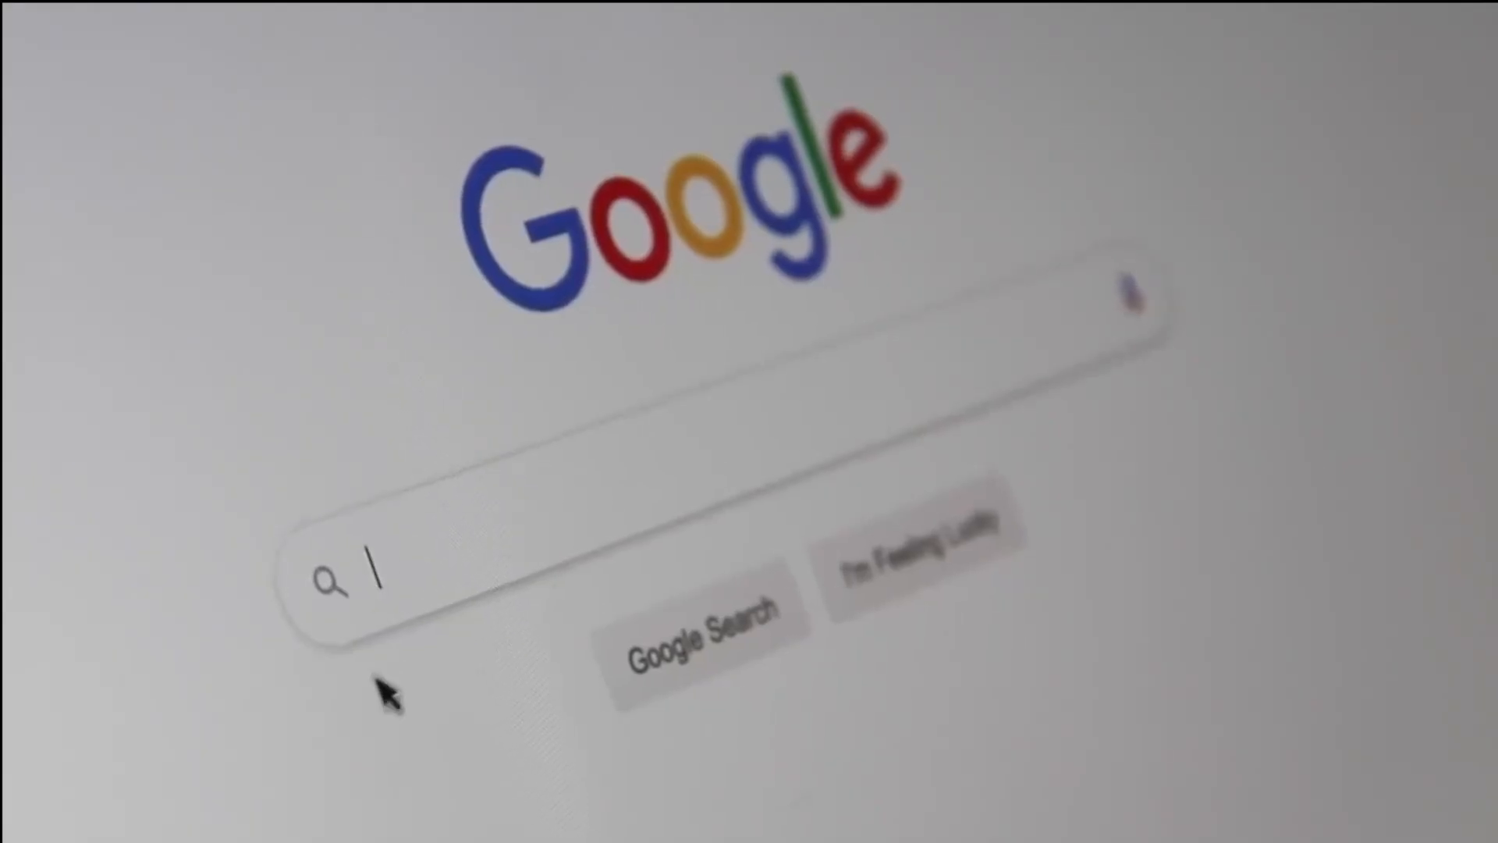
Search Google for 'Search Engine Optimization'
text(Search Engine)
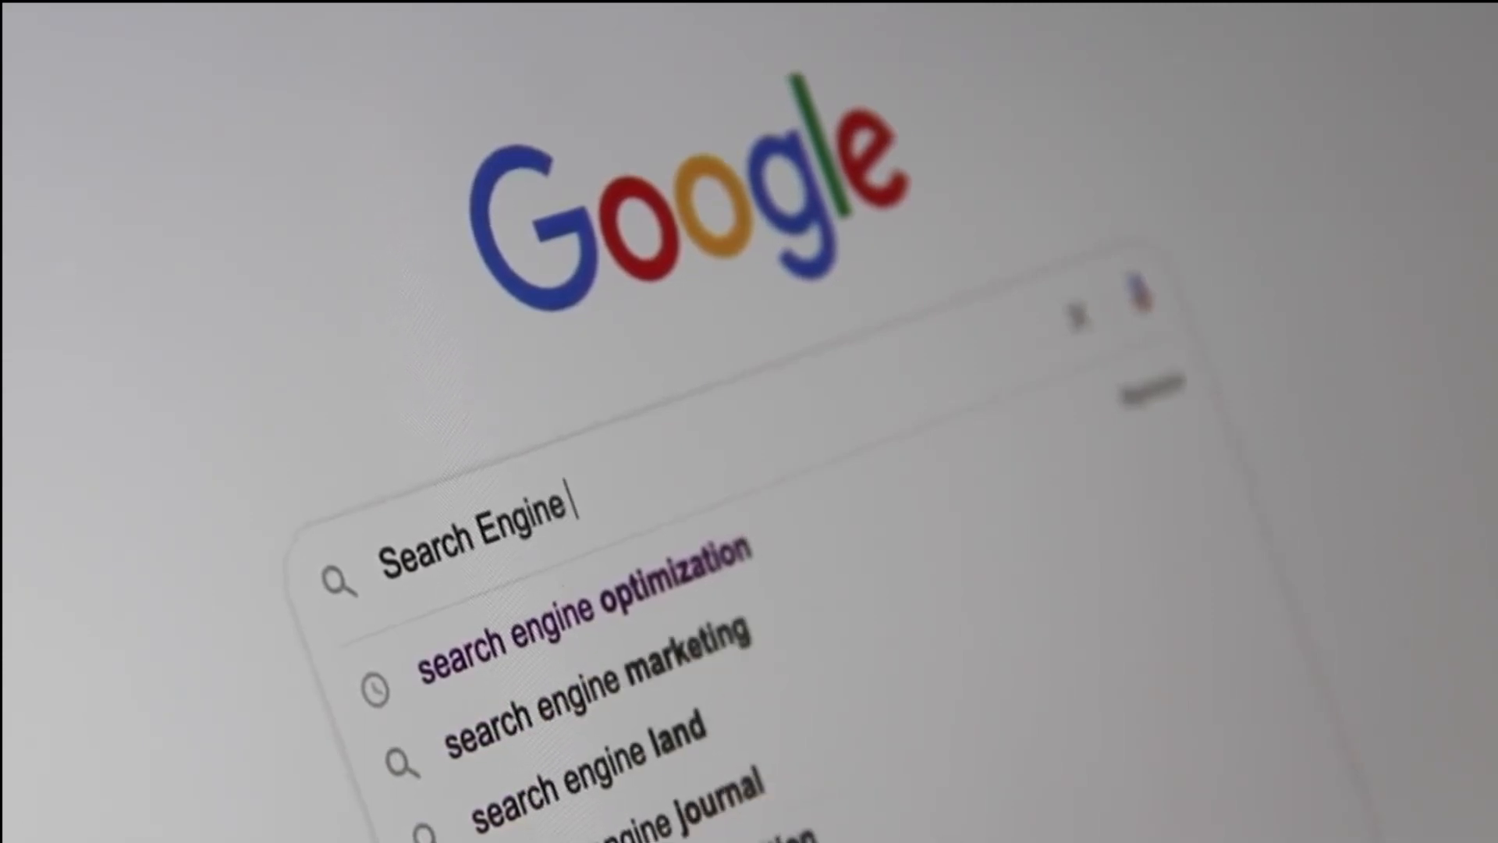
text(Optimiza)
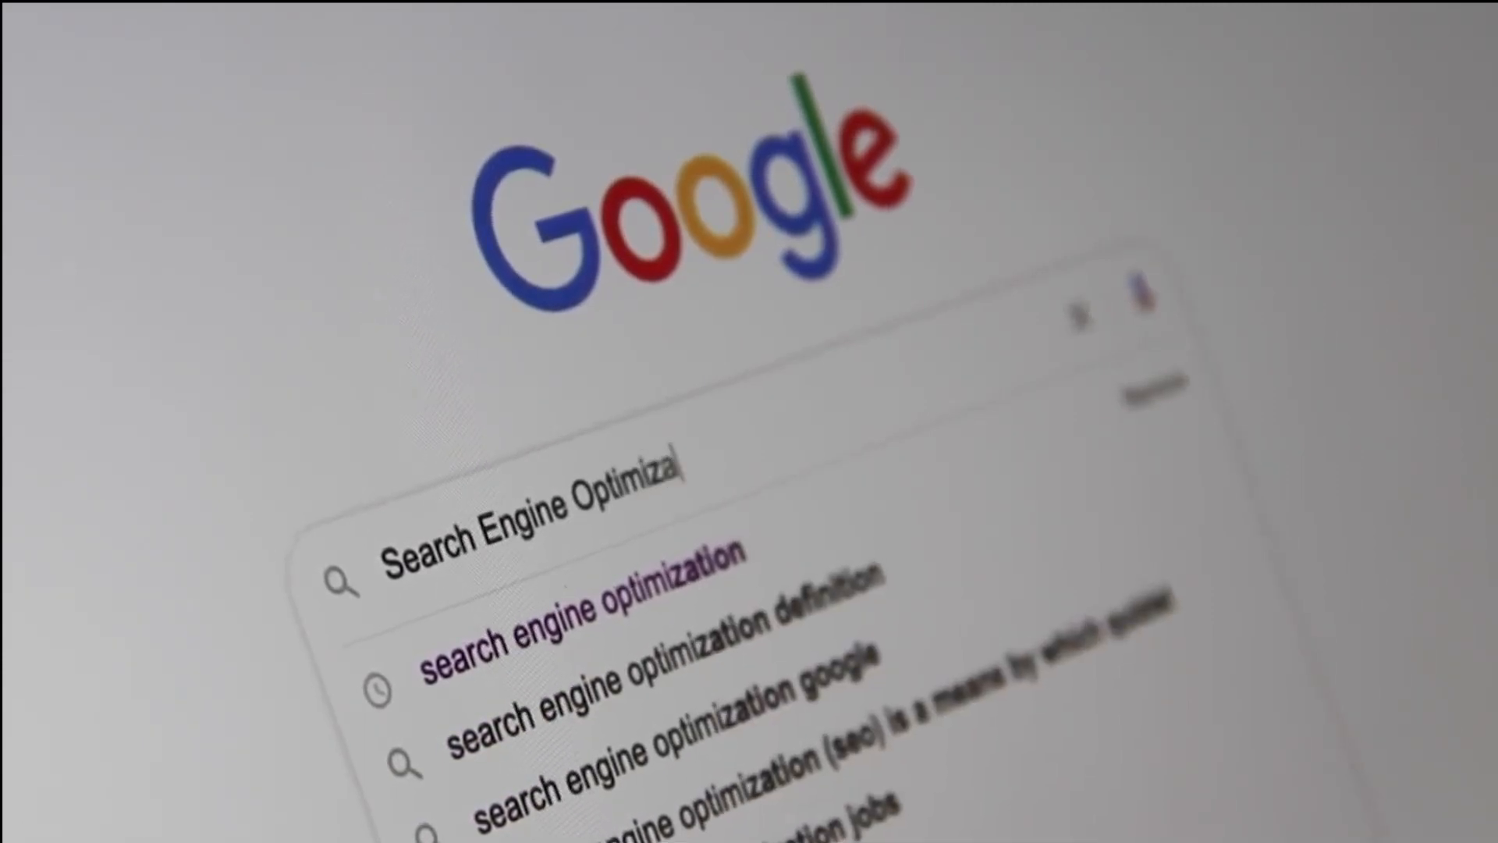
text(tion)
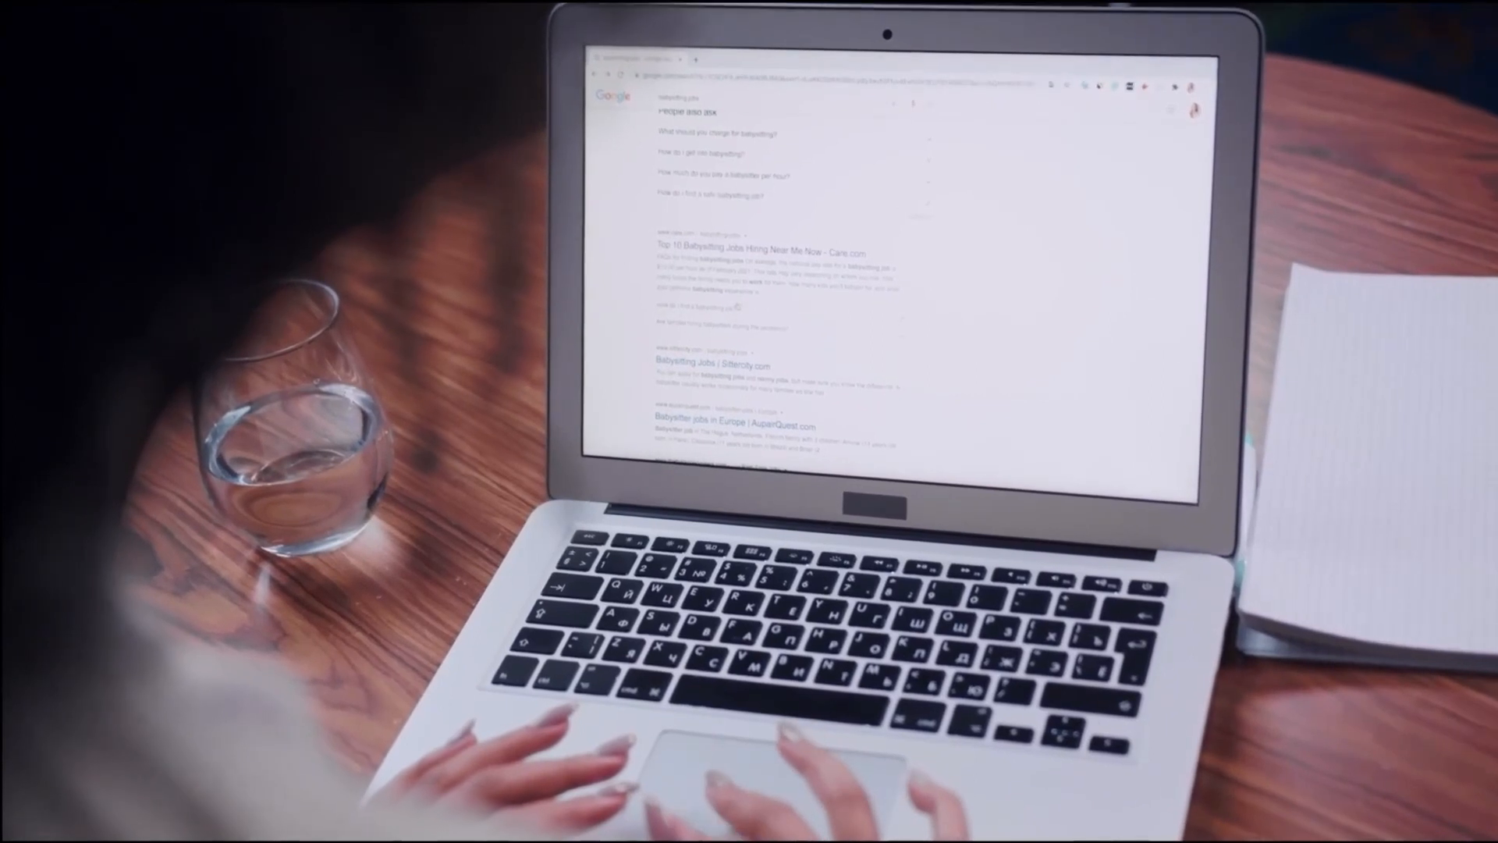
Scroll through the job search results, then tap the phone screen showing social media icons
scroll(down, 3)
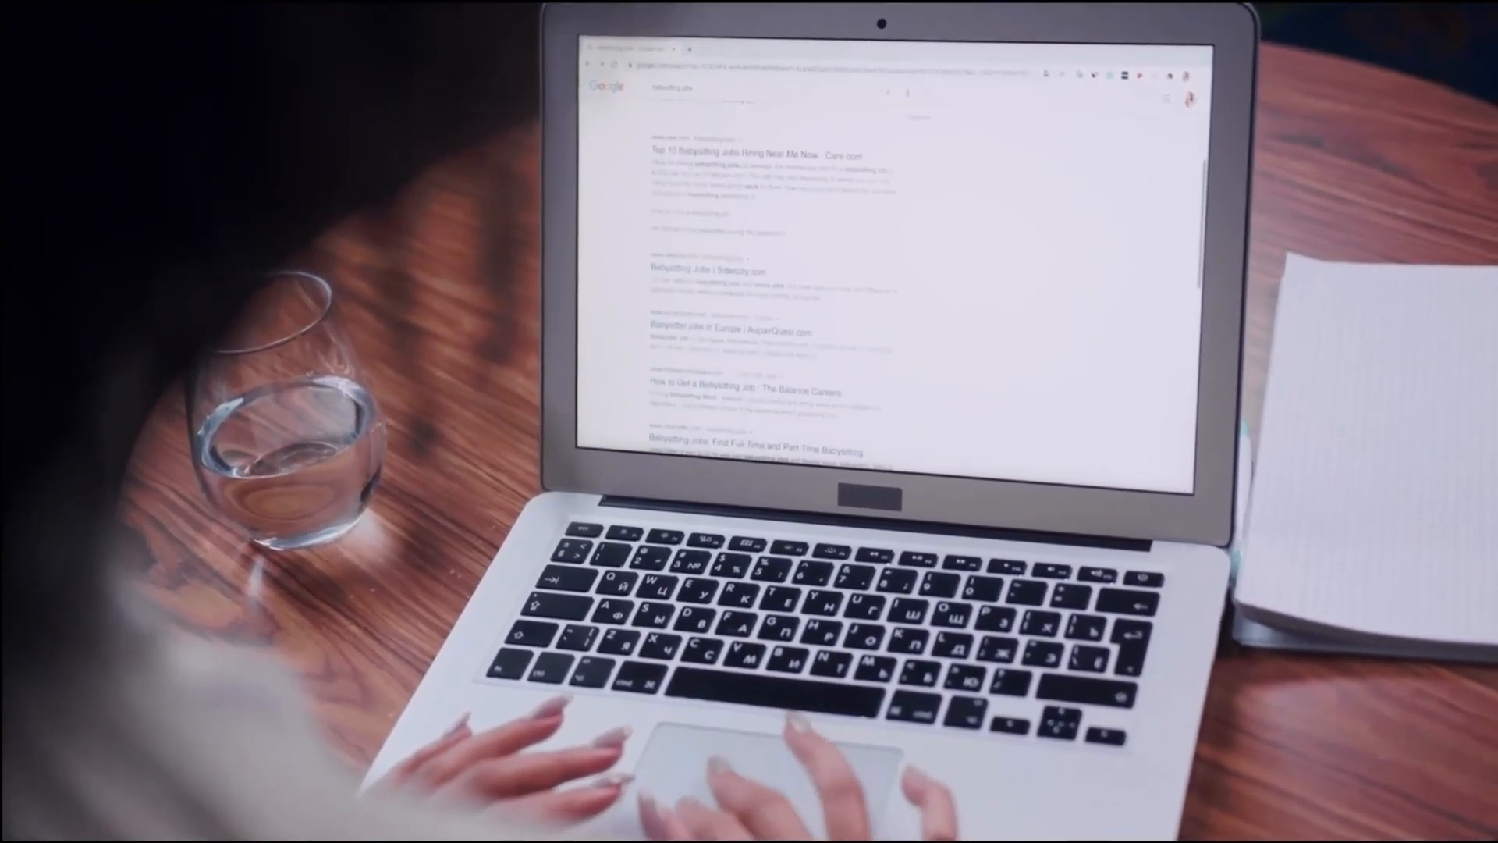
scroll(down, 3)
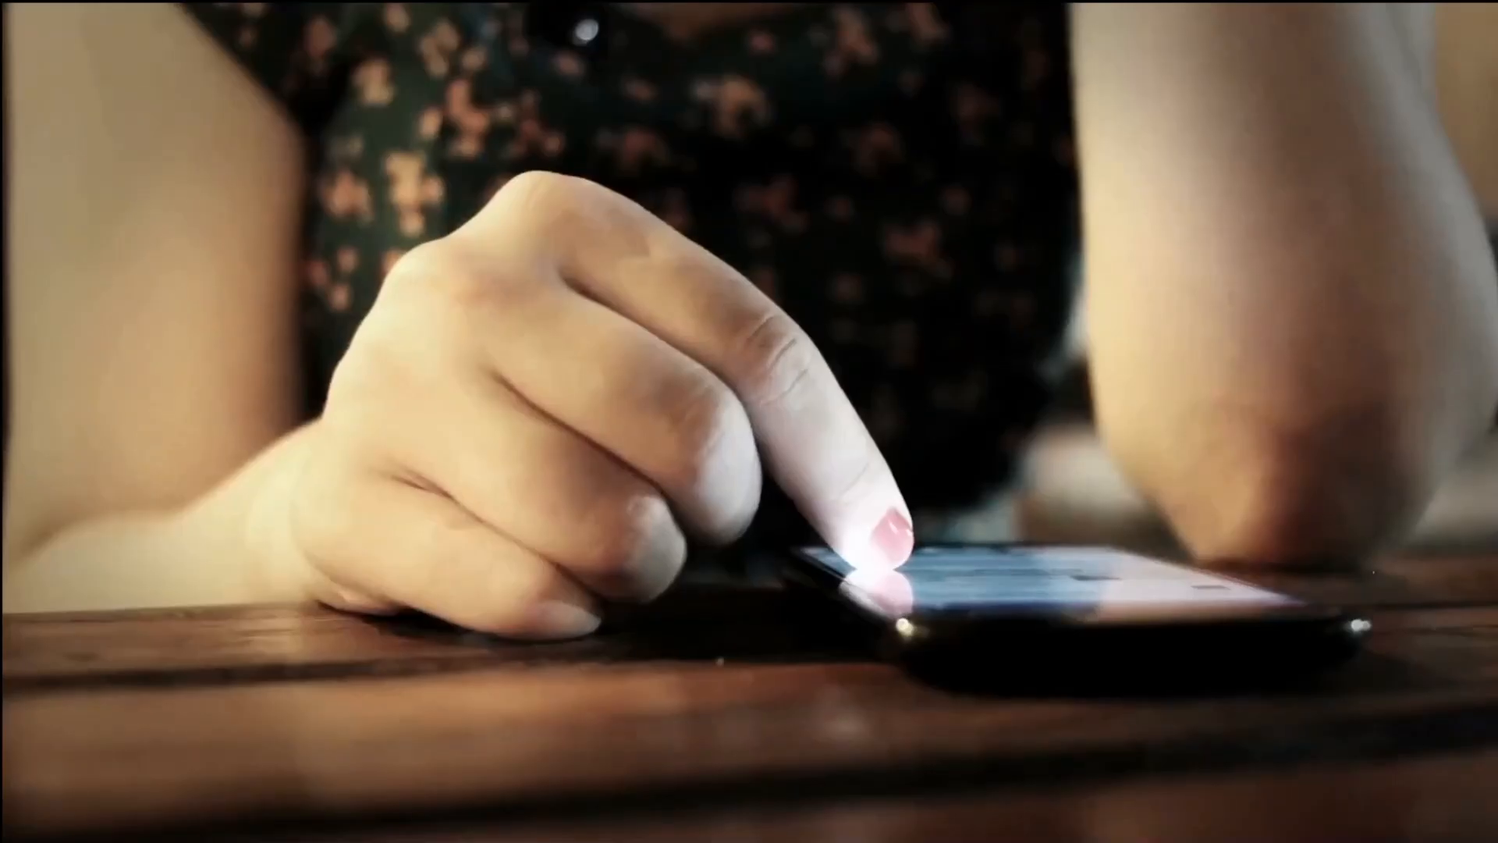
click(878, 563)
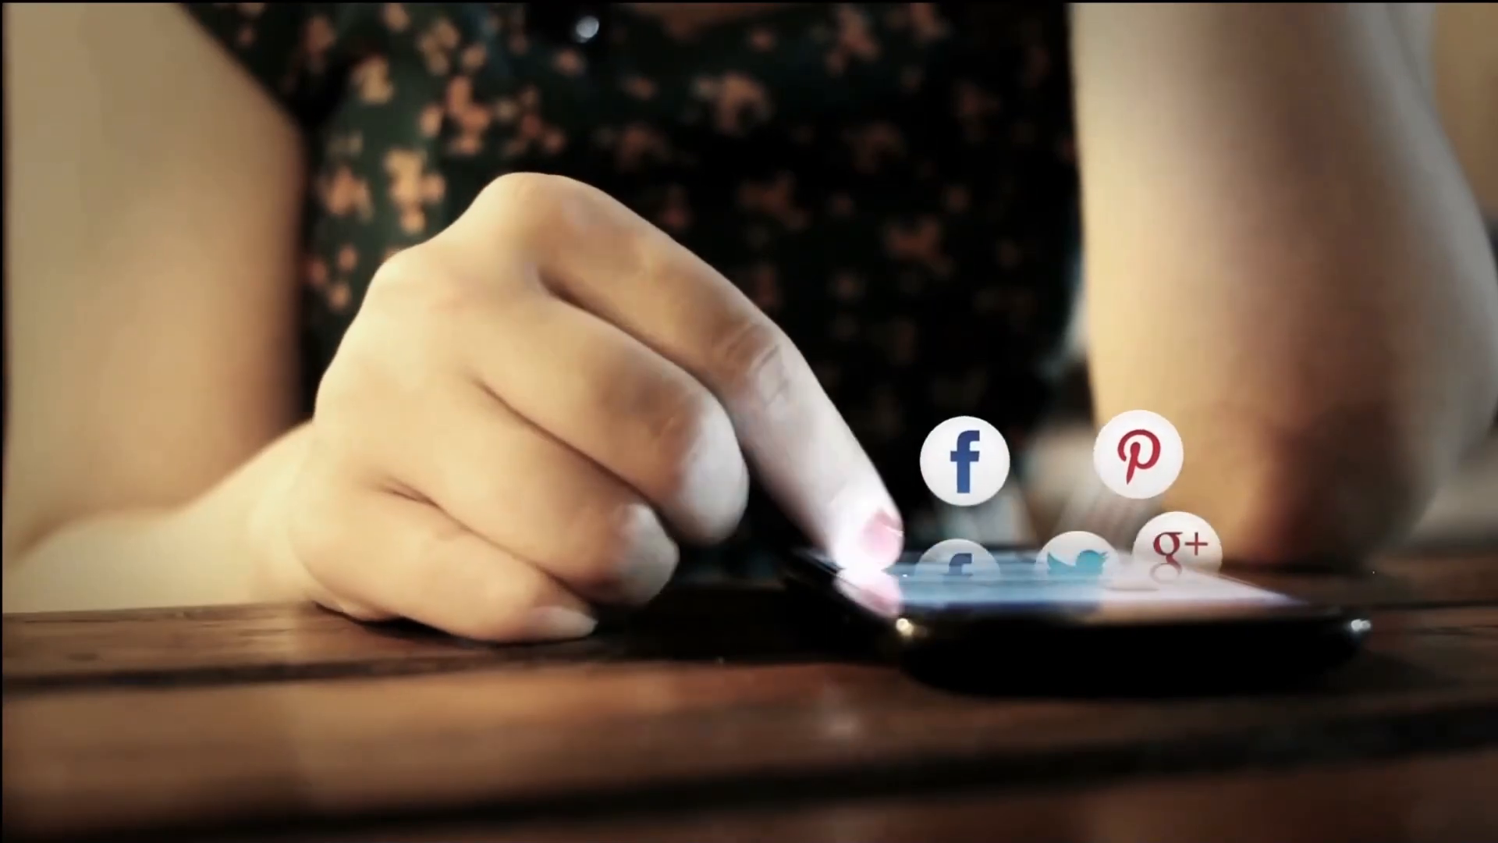